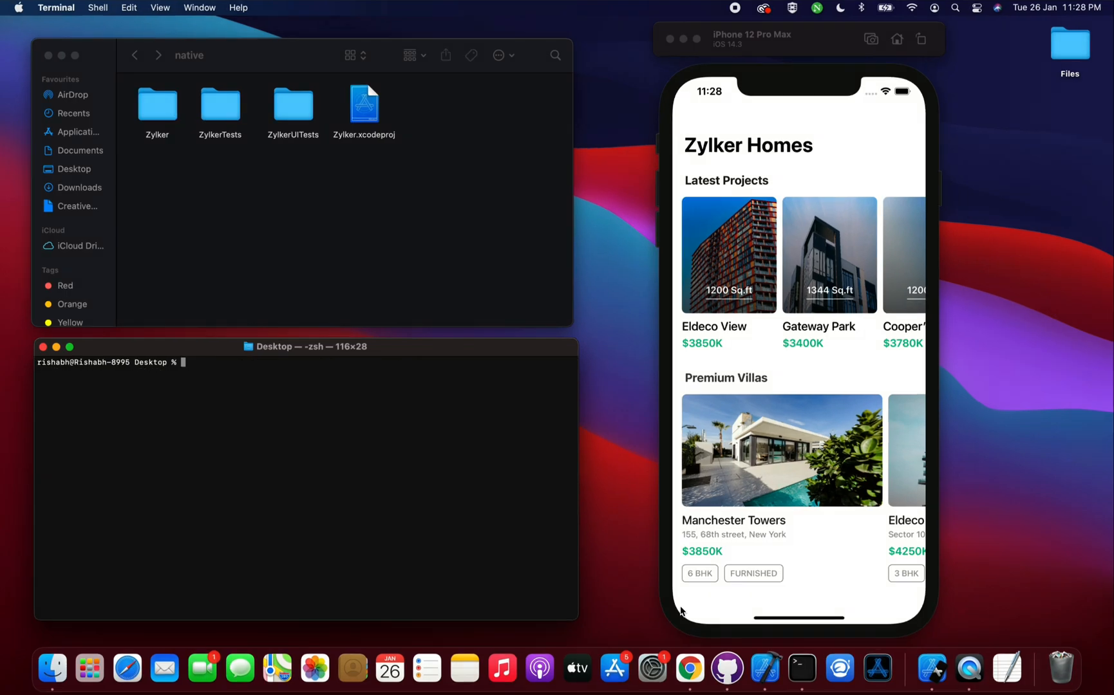
Step: Change into the project's native folder in Terminal and run pod init to create a Podfile
text(c)
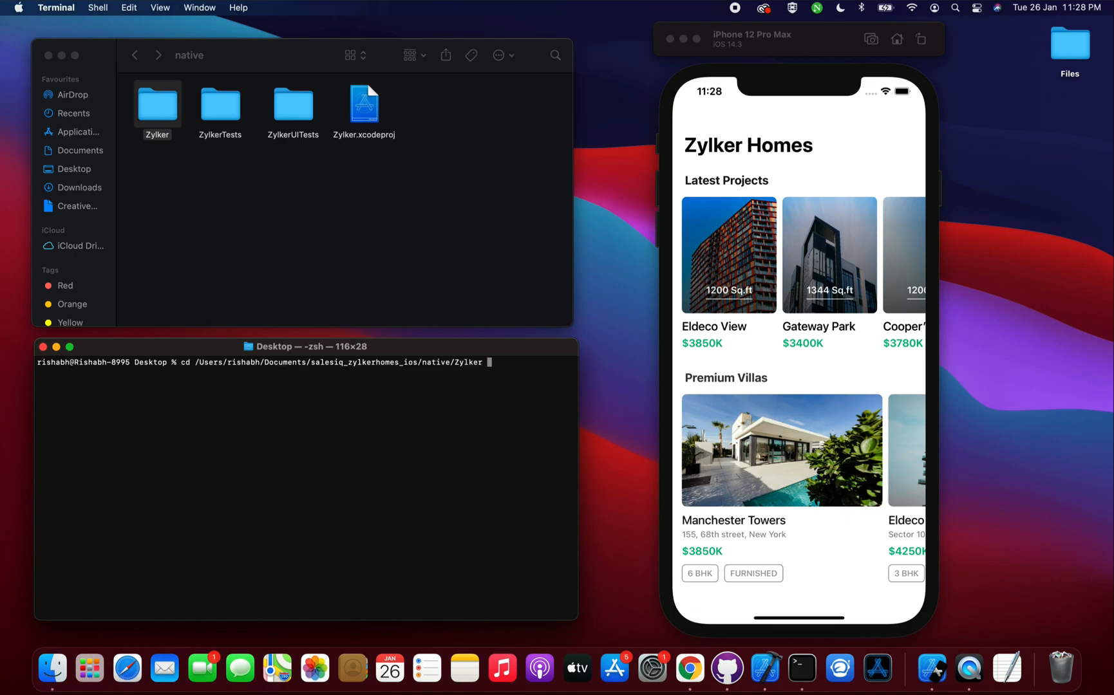
key(Backspace)
text(pod init)
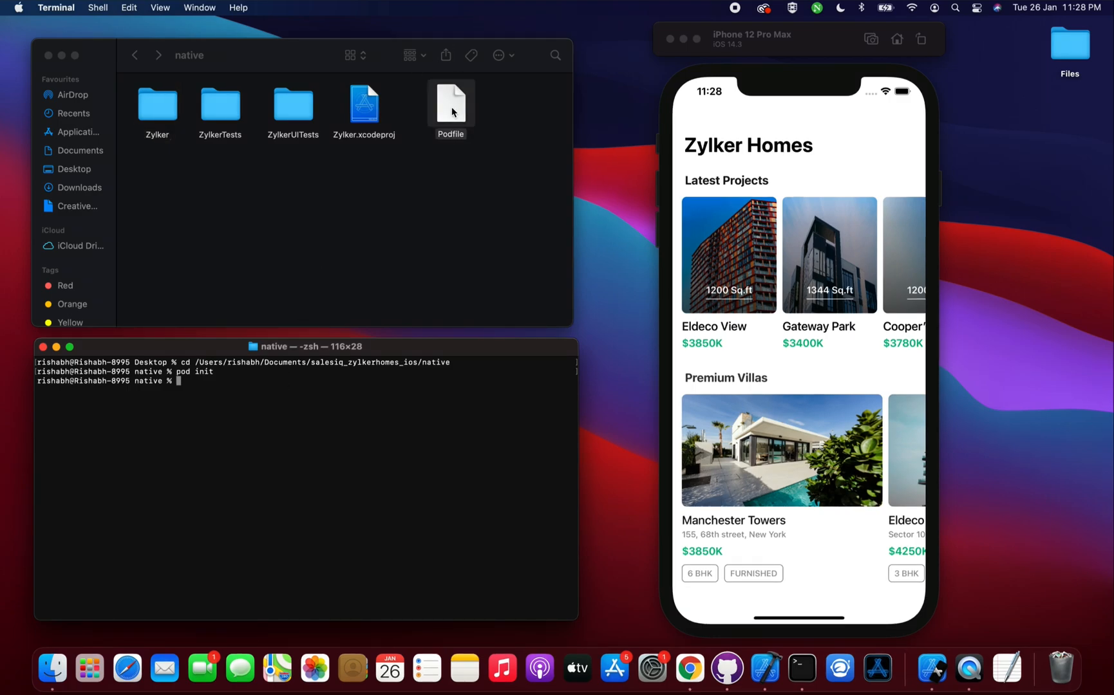
Step: Open the Podfile and add pod 'Mobilisten' under # Pods for Zylker
double_click(451, 103)
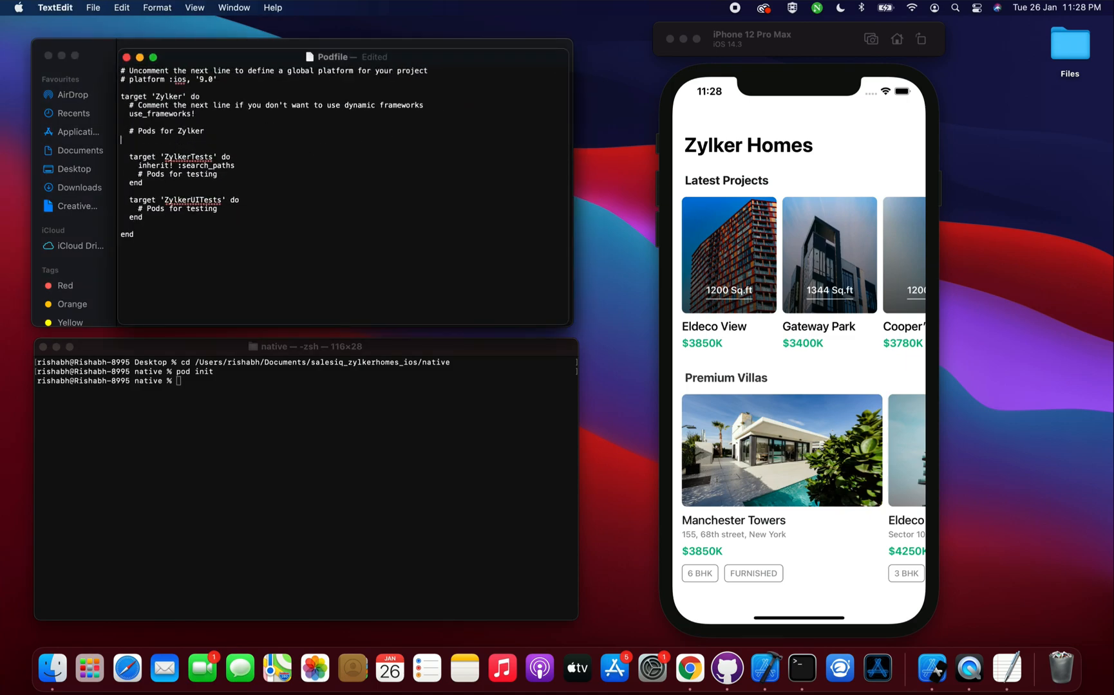
text(Pod 'Mobilisten)
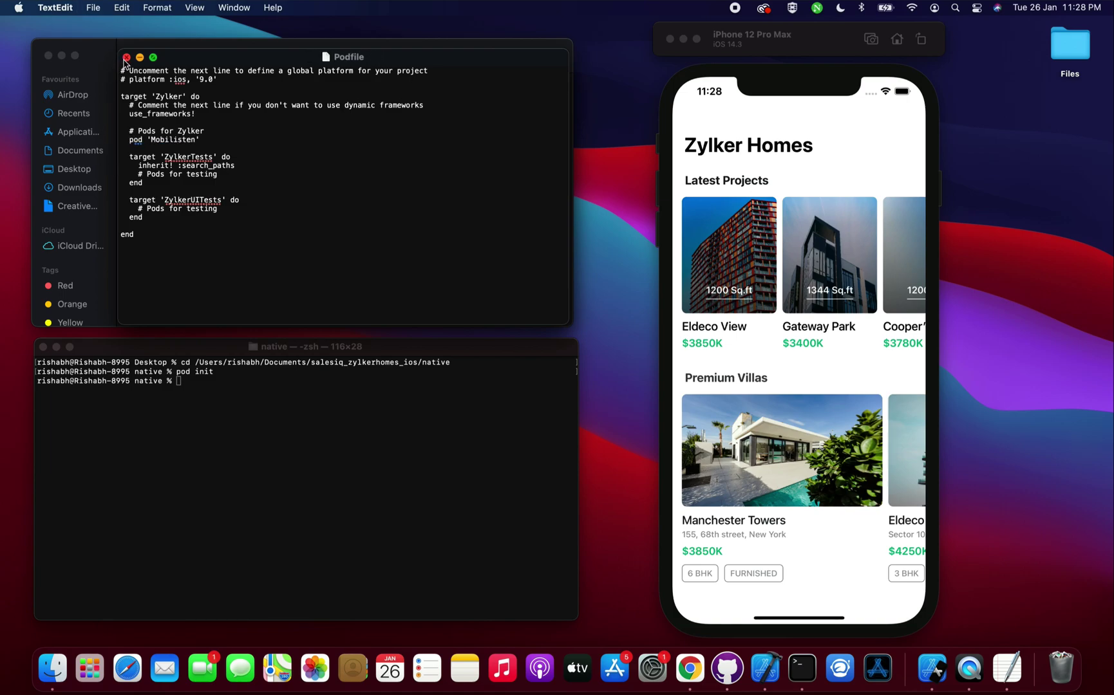
Step: Close the saved Podfile and run pod install to install Mobilisten 3.6.1
click(126, 56)
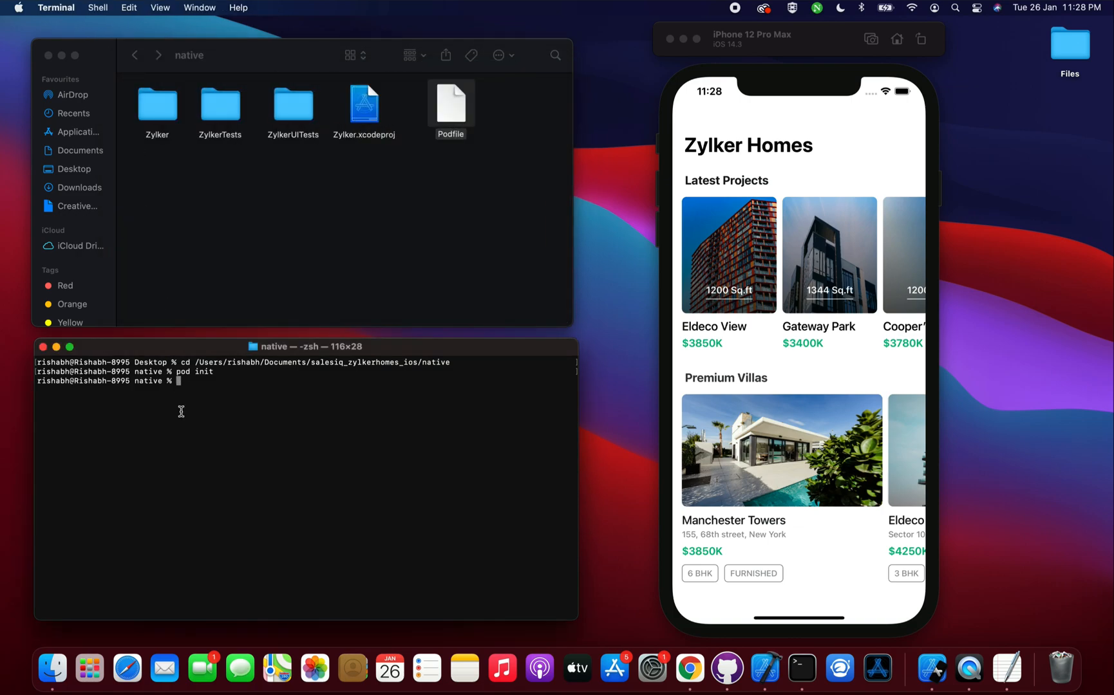
text(pod install)
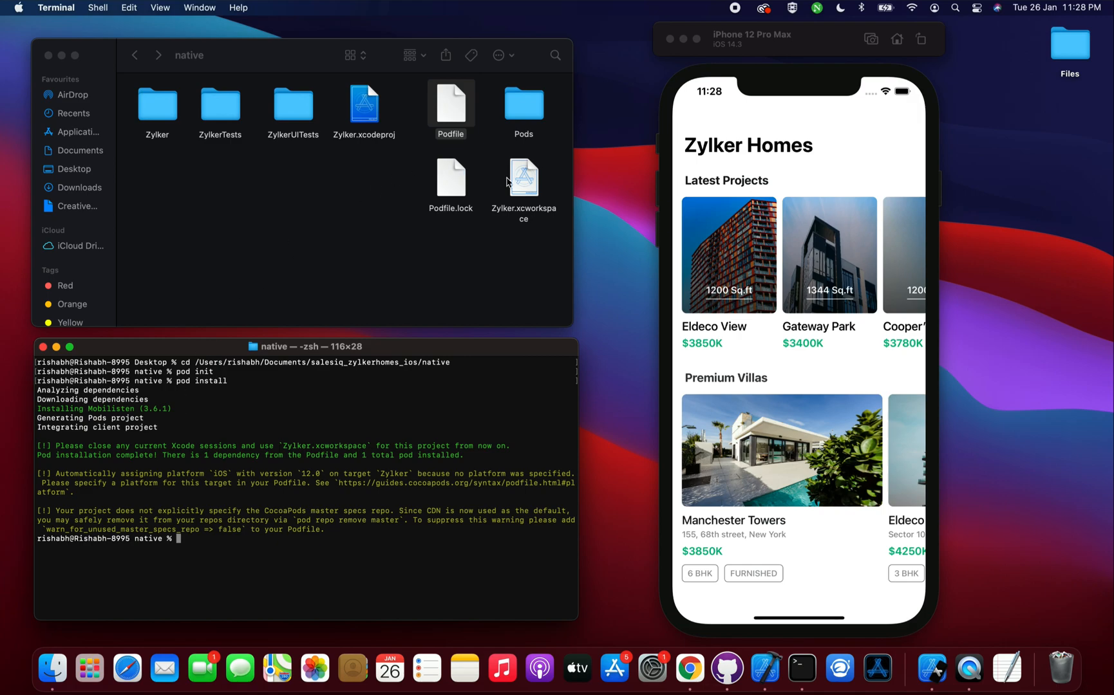
Step: Open Zylker.xcworkspace and set iPhone 12 Pro Max as the run destination
double_click(523, 176)
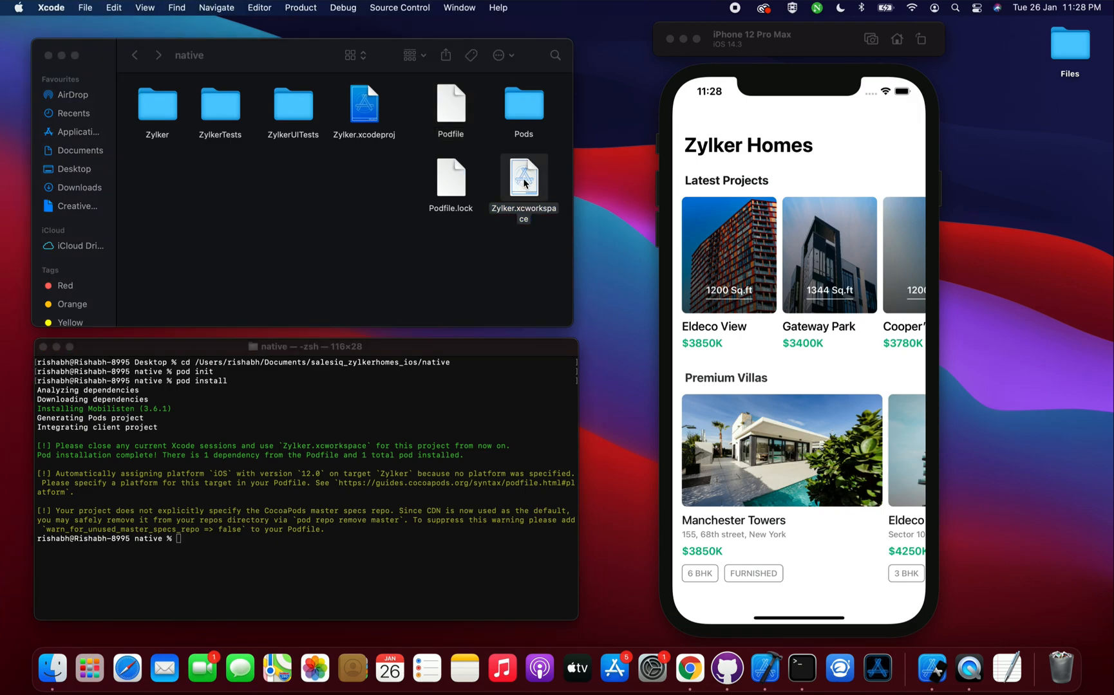
double_click(523, 177)
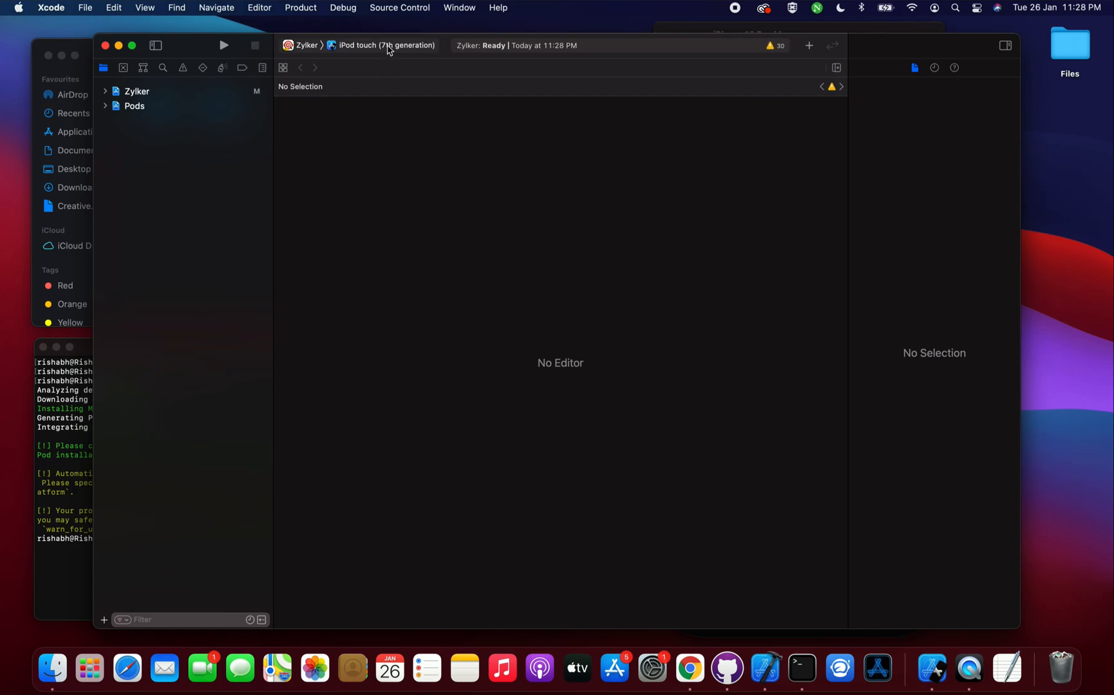
click(384, 45)
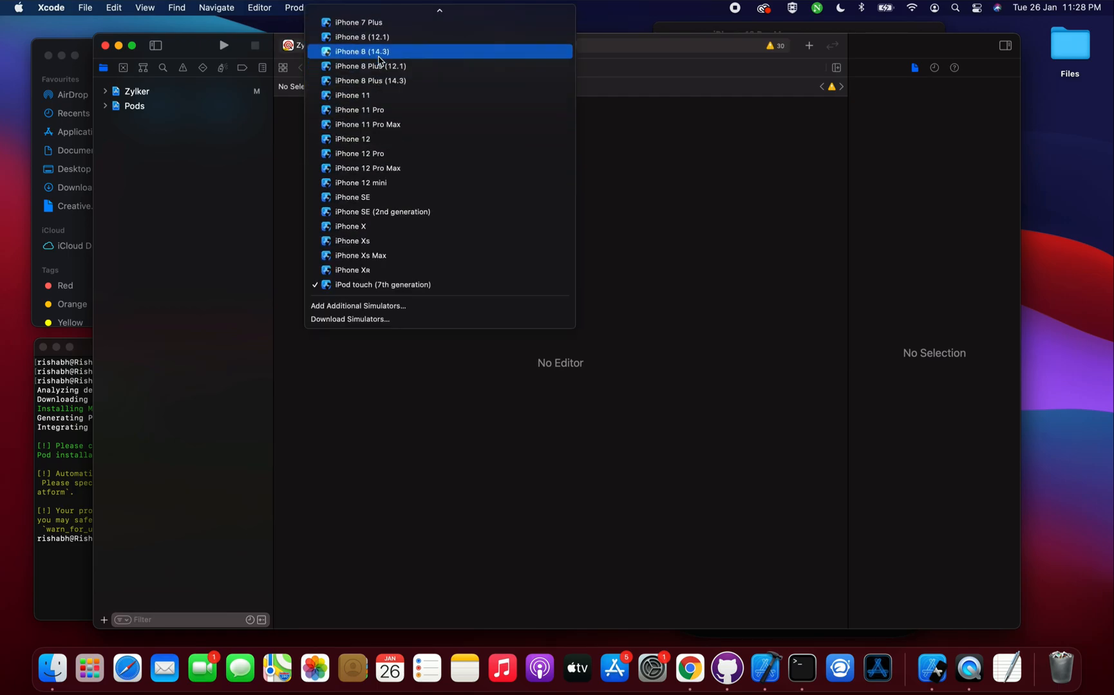
click(367, 168)
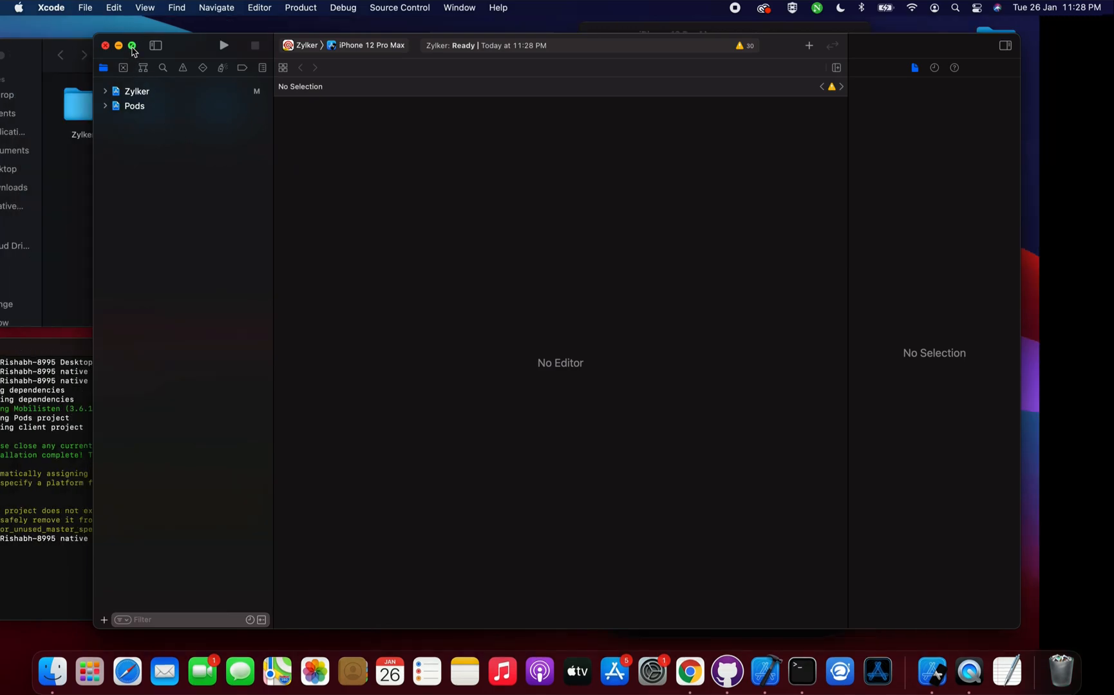
Step: Maximise the Xcode window and open AppDelegate.swift from the Zylker project
click(131, 45)
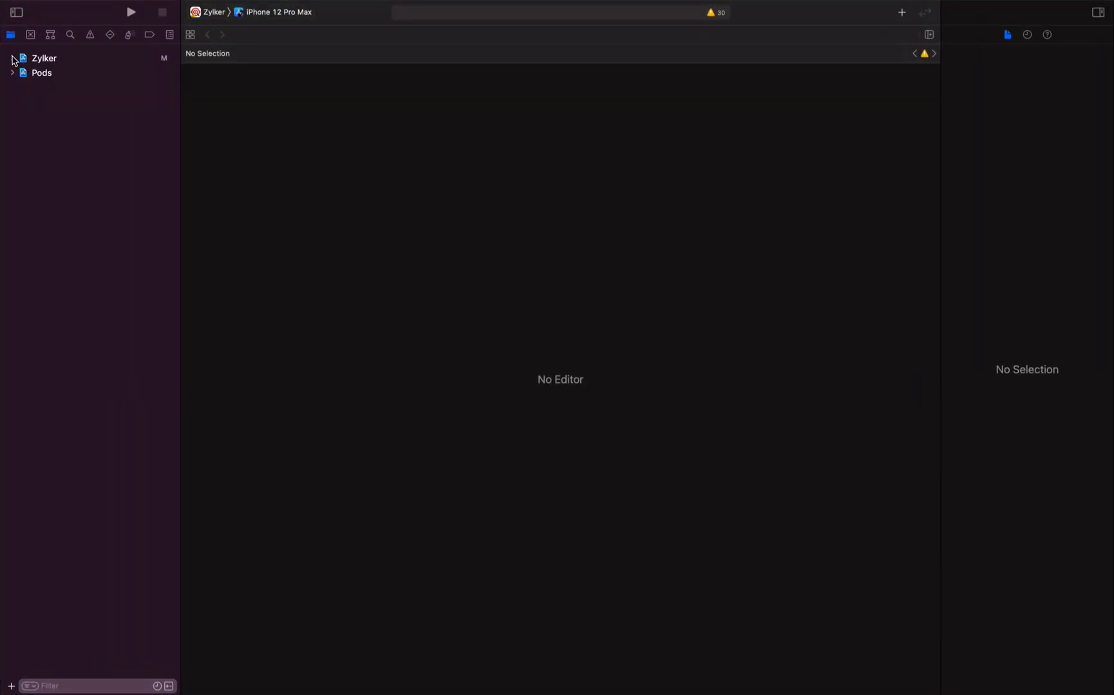
click(12, 58)
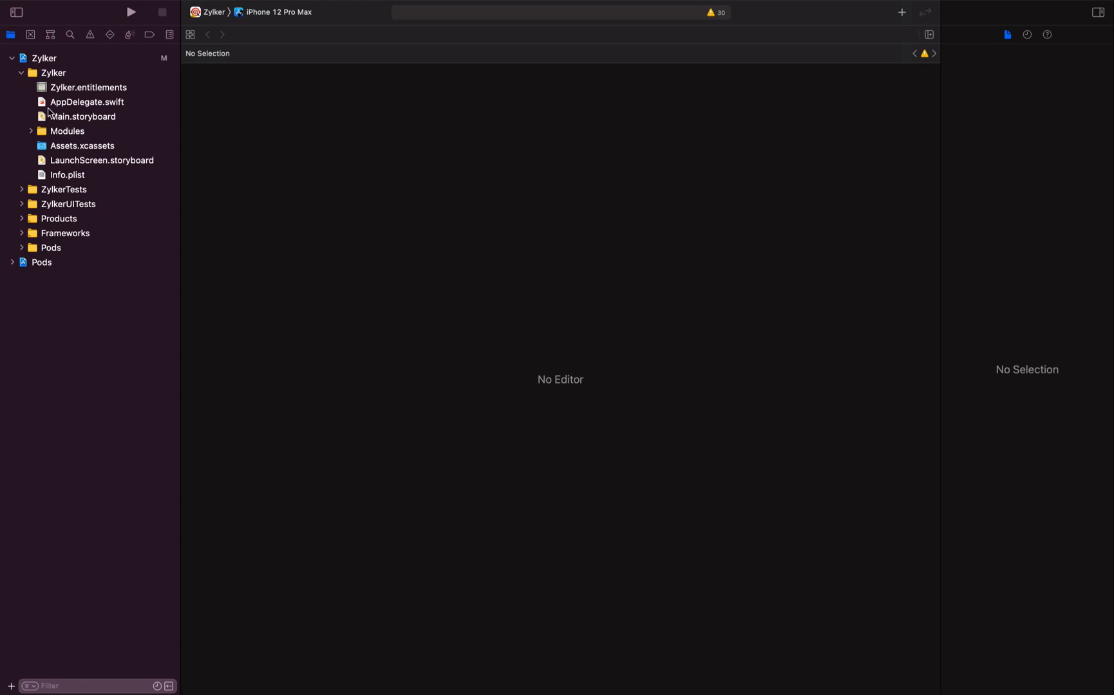
click(88, 101)
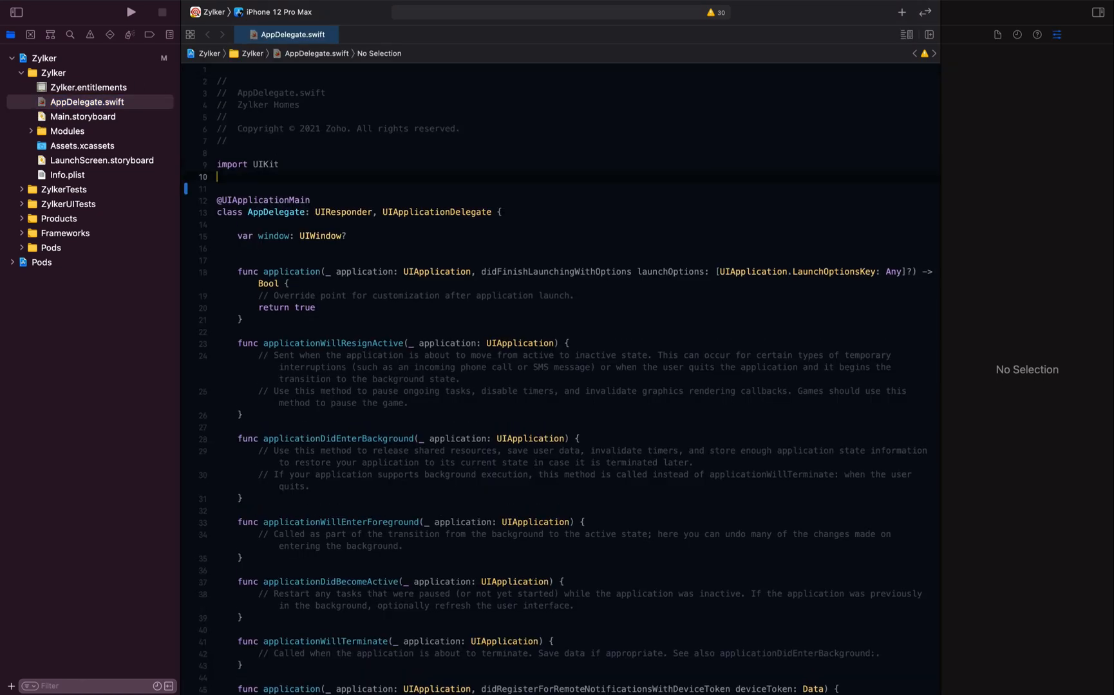
Step: Add import Mobilisten and a blank line in didFinishLaunchingWithOptions
text(import module)
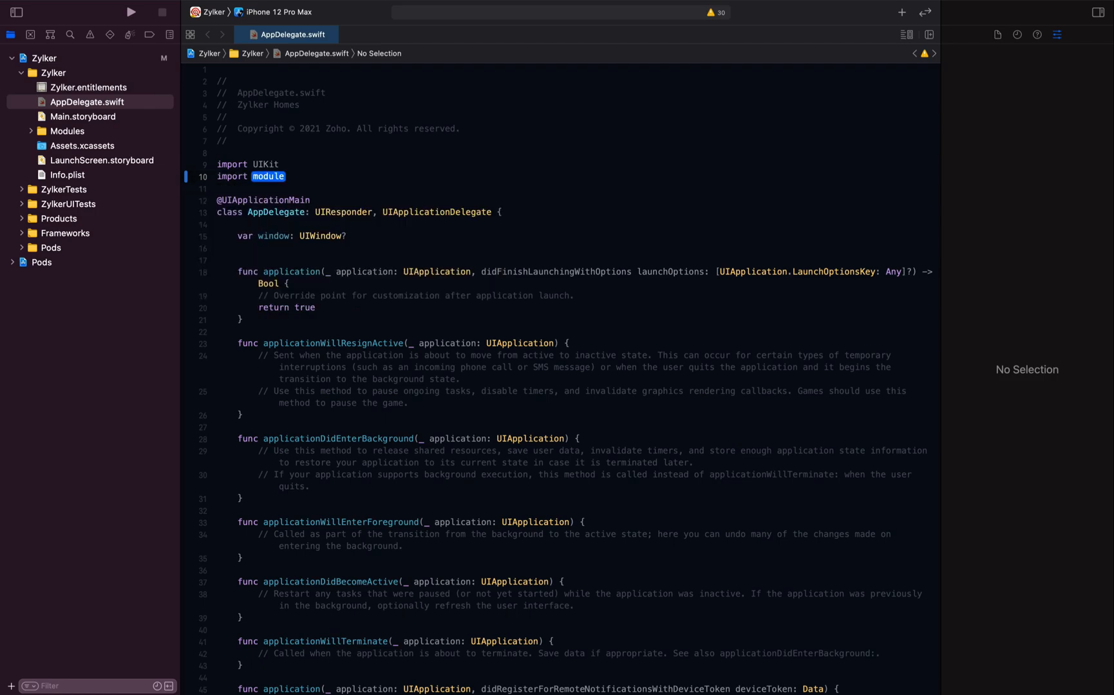
text(Mobilisten)
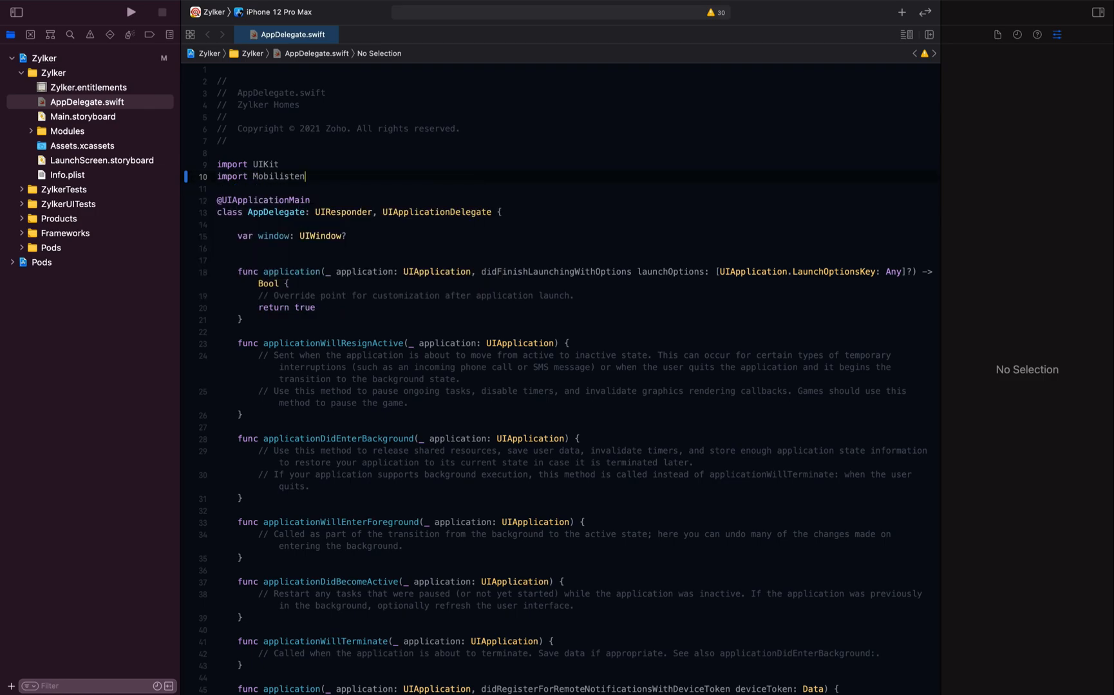
click(573, 295)
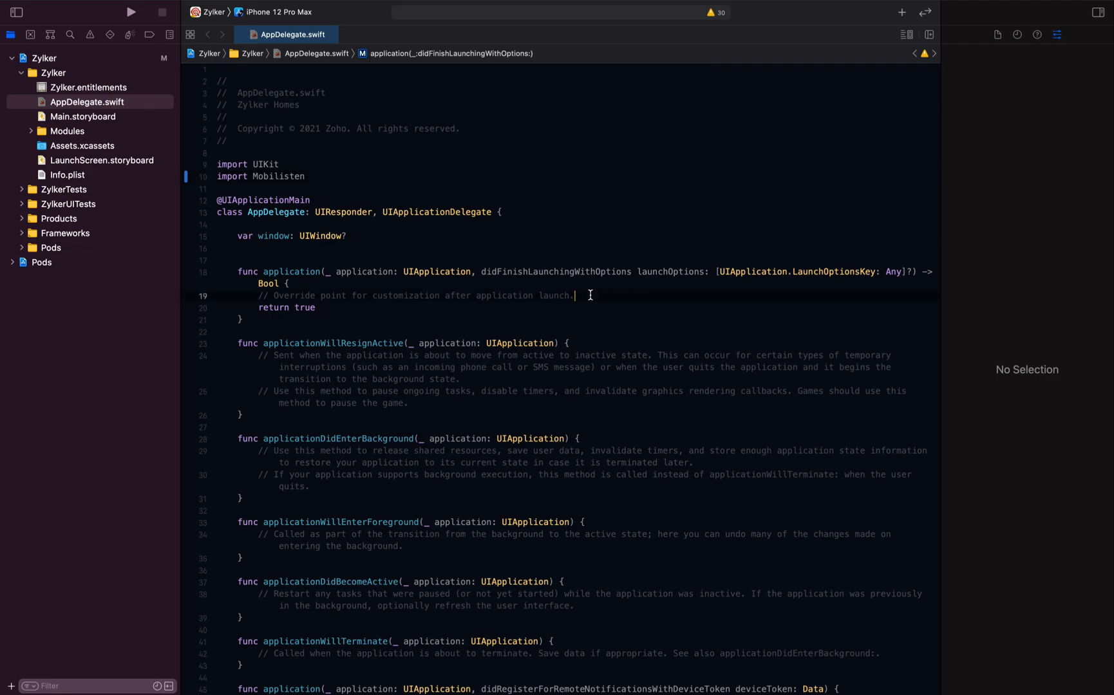
key(Return)
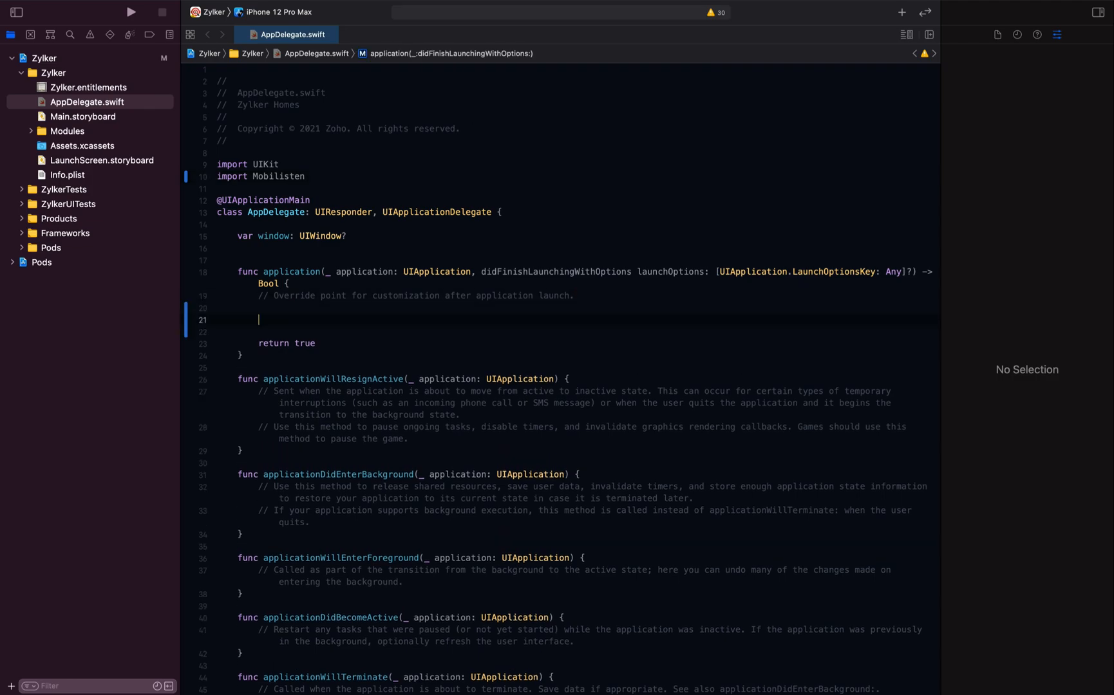
Step: Insert ZohoSalesIQ.initWithAppKey(_:accessKey:completion:) with empty key strings
text(ZohoSalesIQ.)
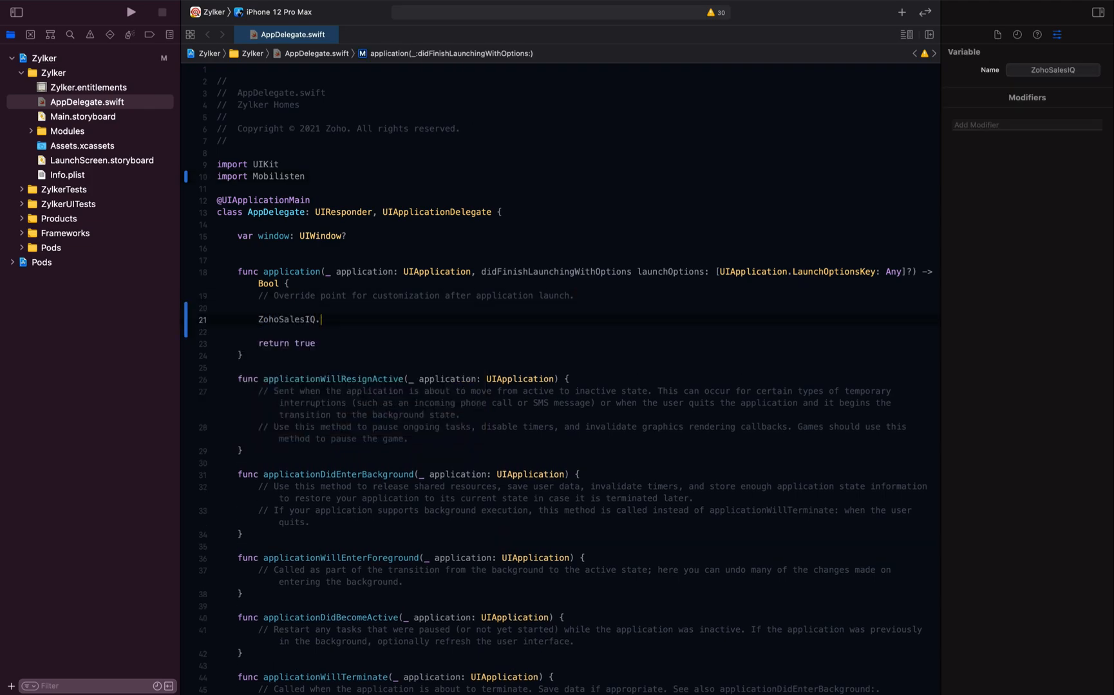
text(ini)
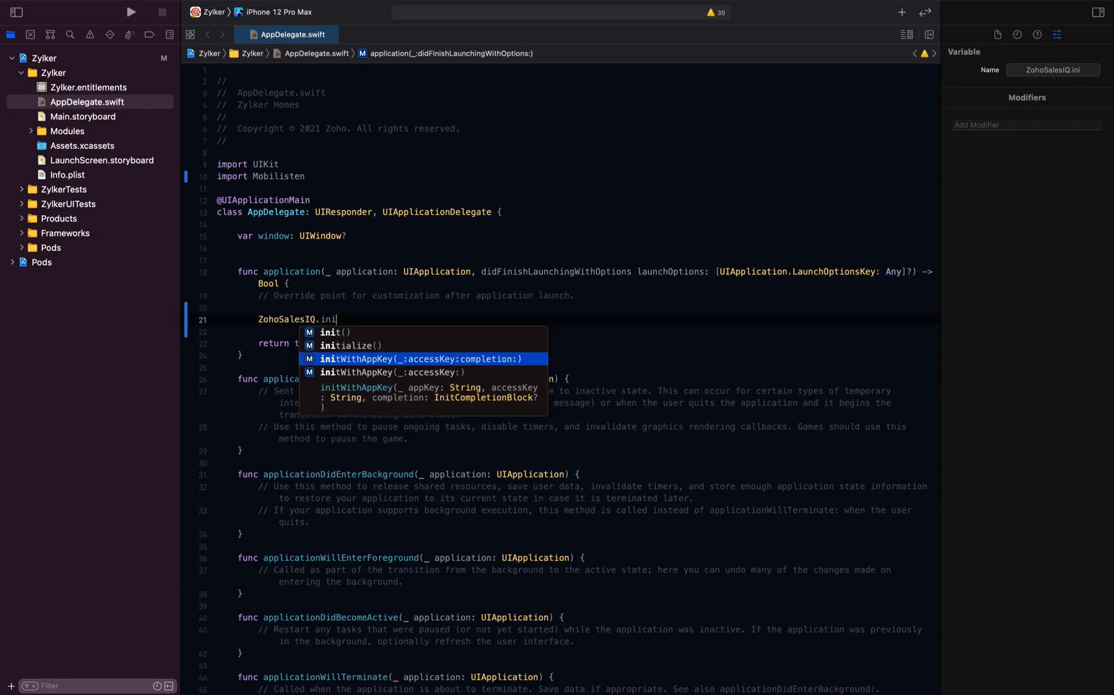
click(420, 359)
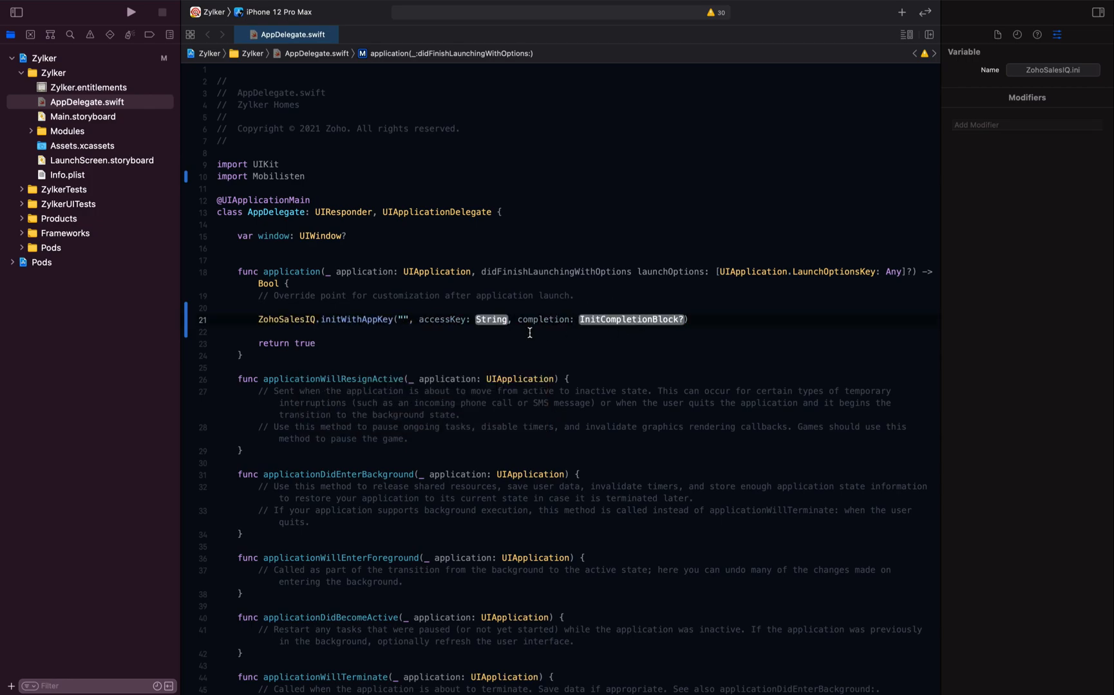
text("") { (_))
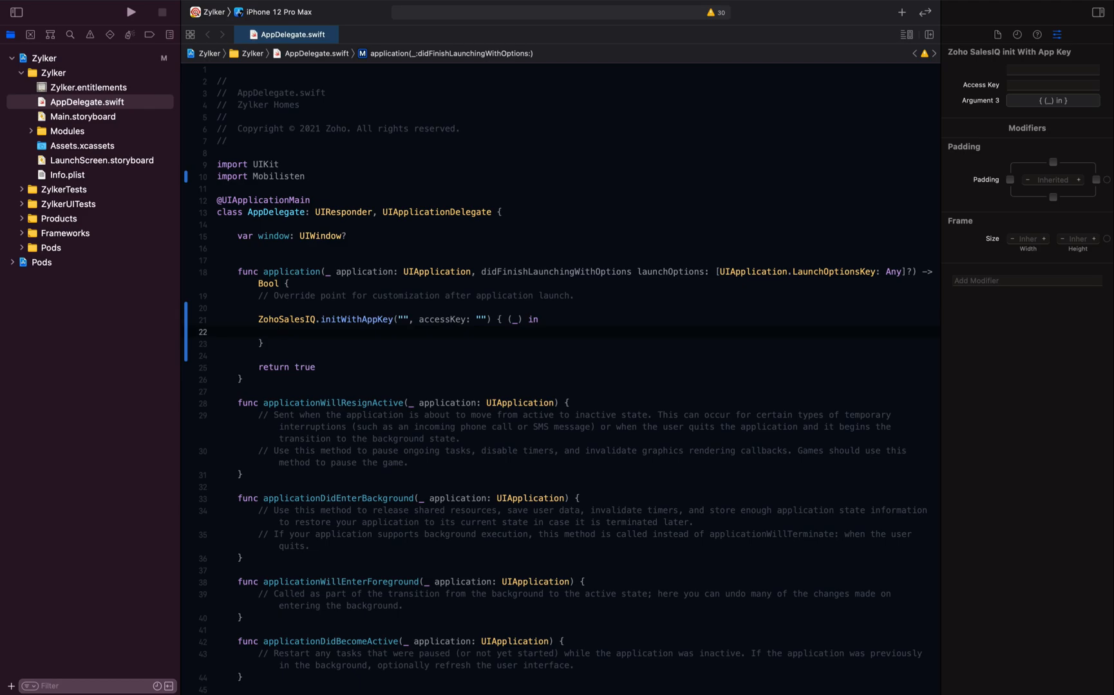
click(45, 58)
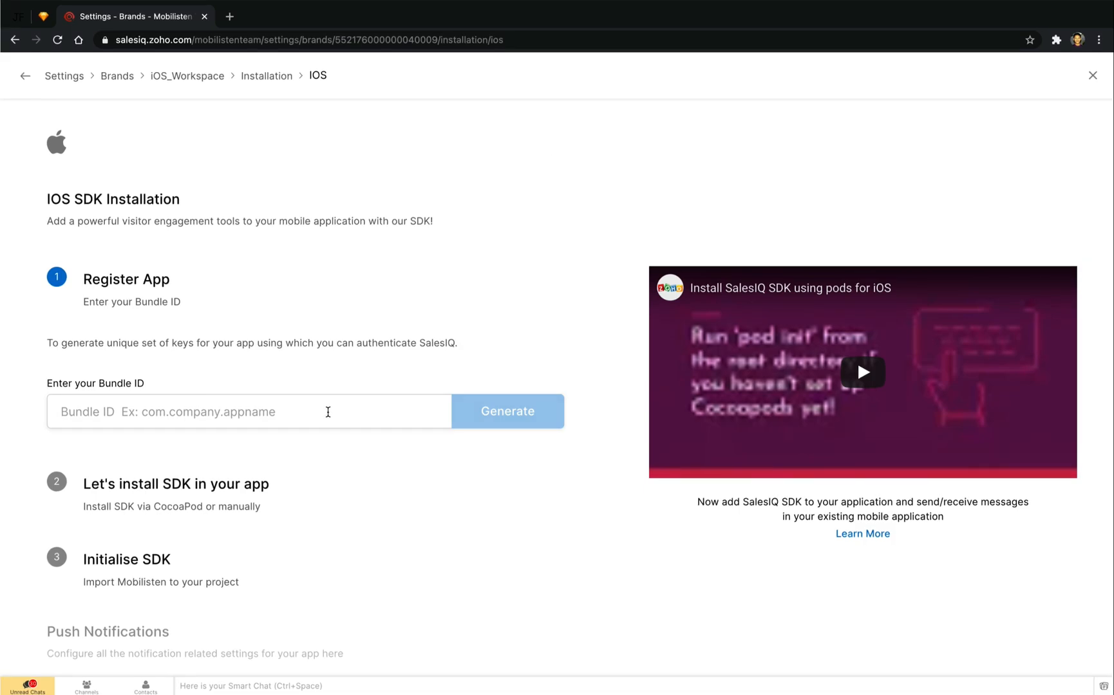
Step: Generate keys for bundle ID com.zoho.salesiq.zylkerhomes and enable the floating chat button
text(com.zoho.salesiq.zylkerhomes)
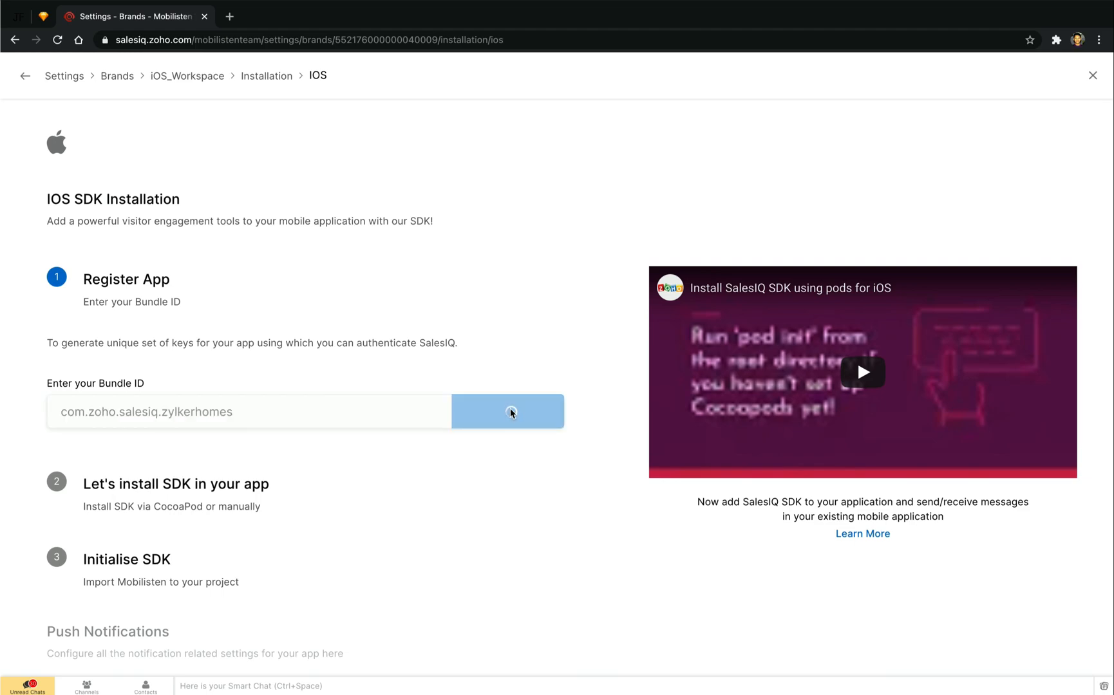
click(507, 412)
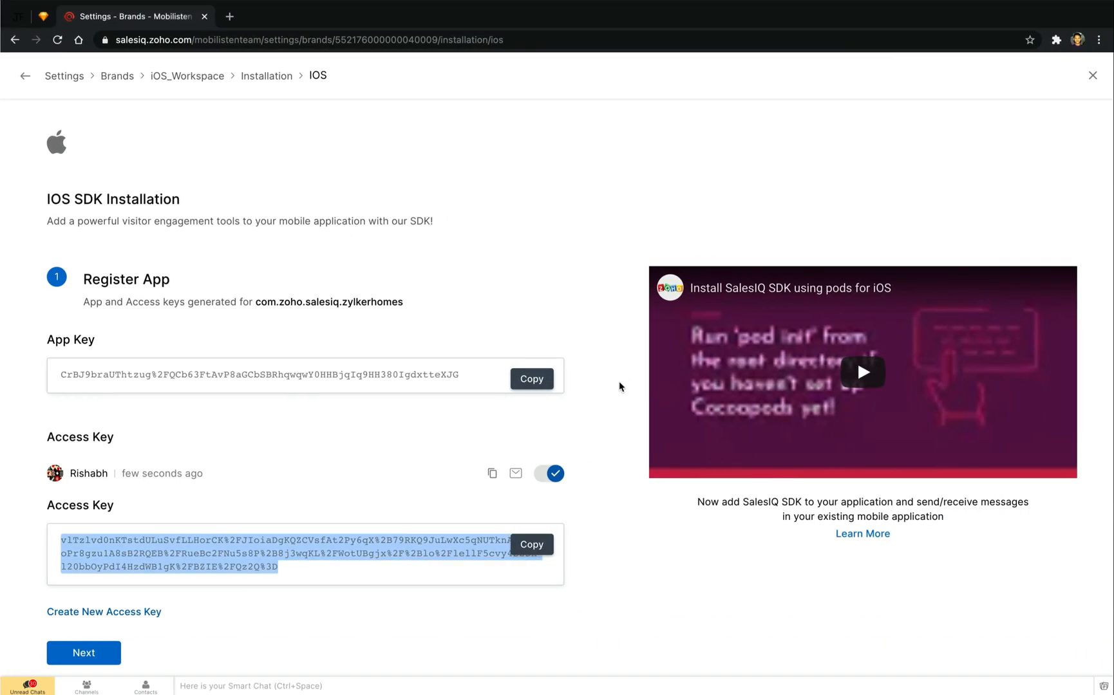
scroll(down, 3)
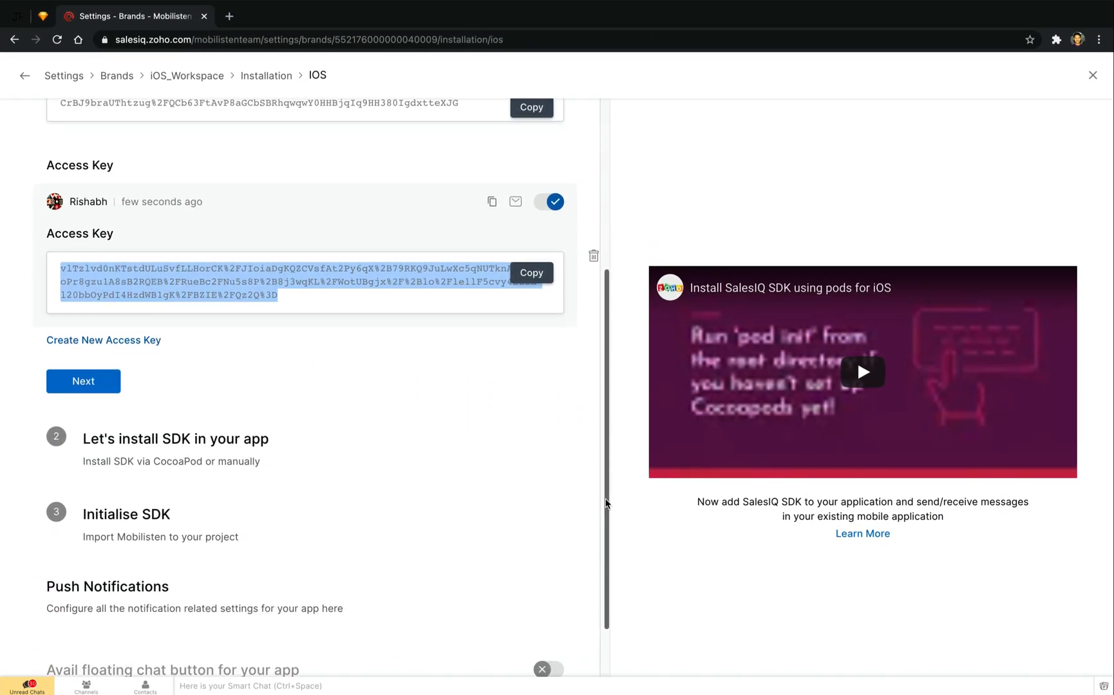
scroll(down, 3)
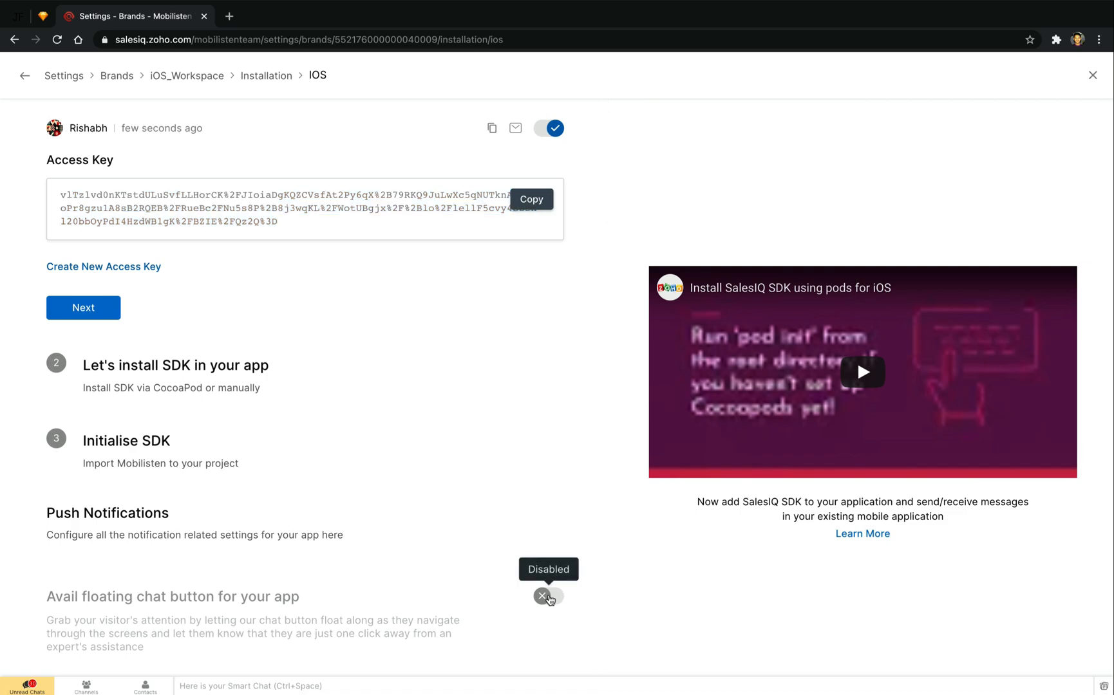
click(548, 596)
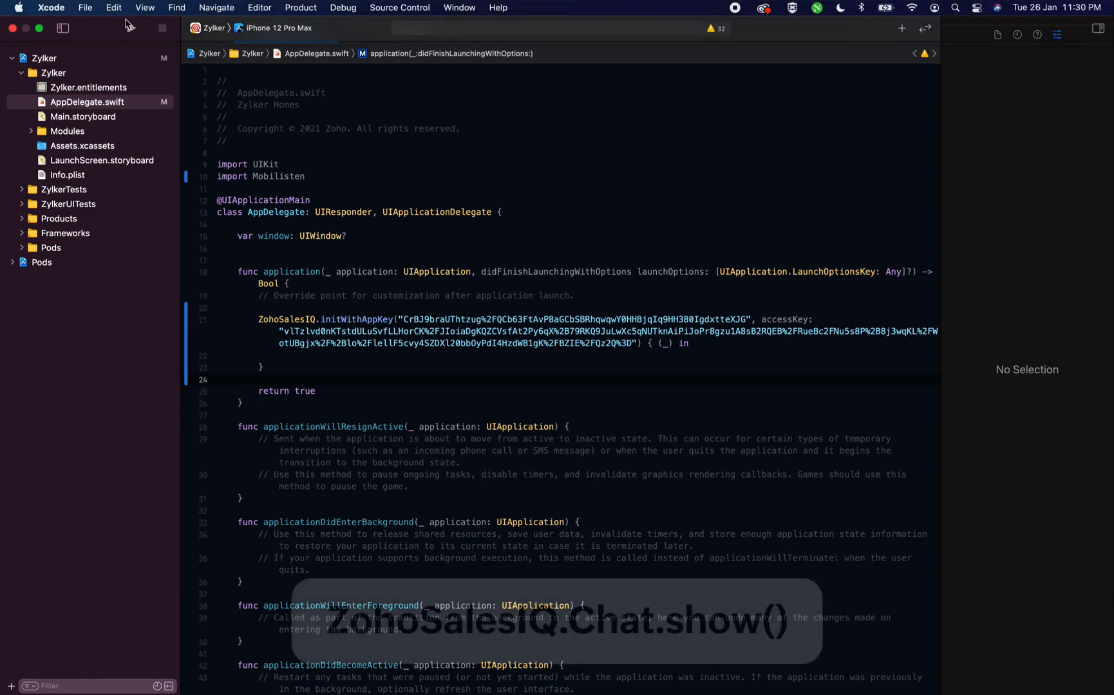
Step: Run Zylker Homes in the simulator and open the floating chat's Conversations screen
click(130, 12)
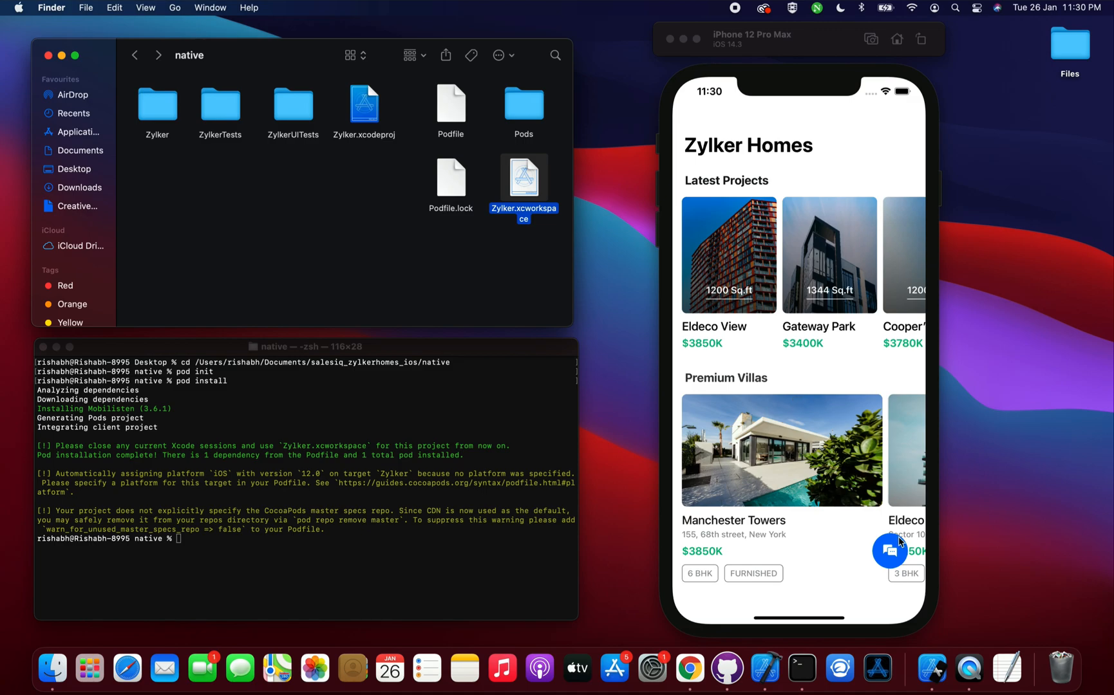
click(889, 551)
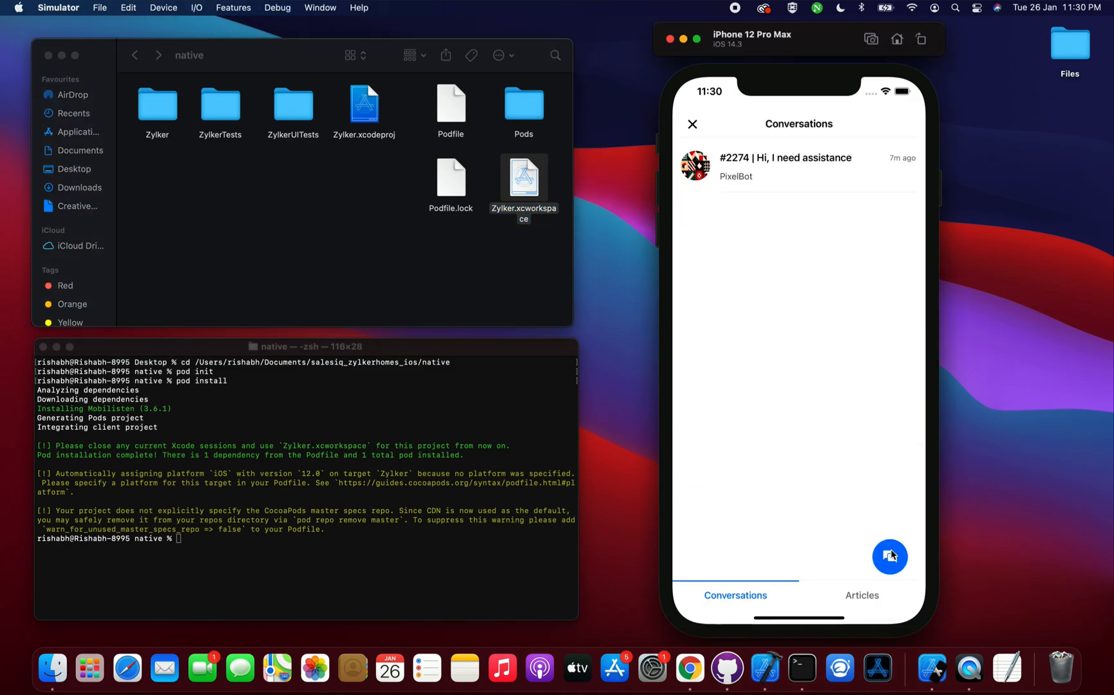